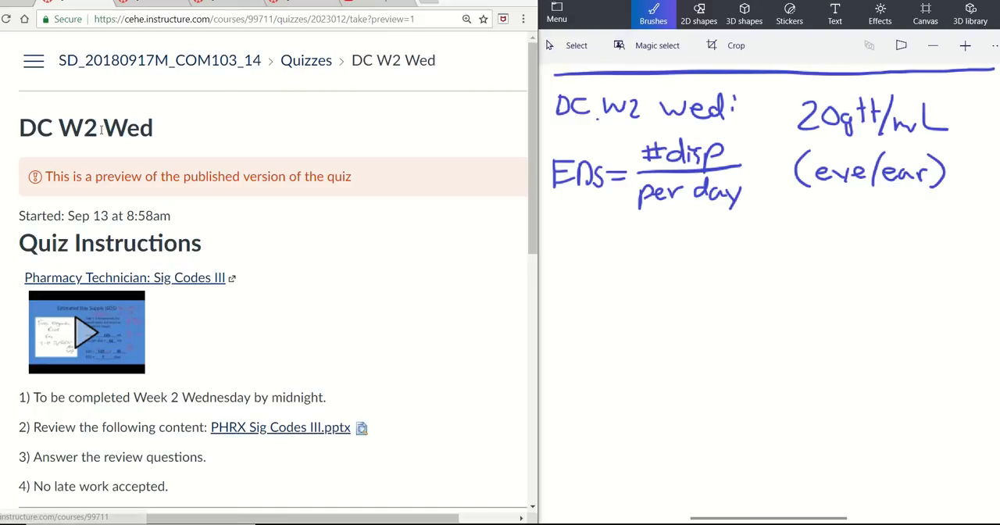
mouse_move(137, 149)
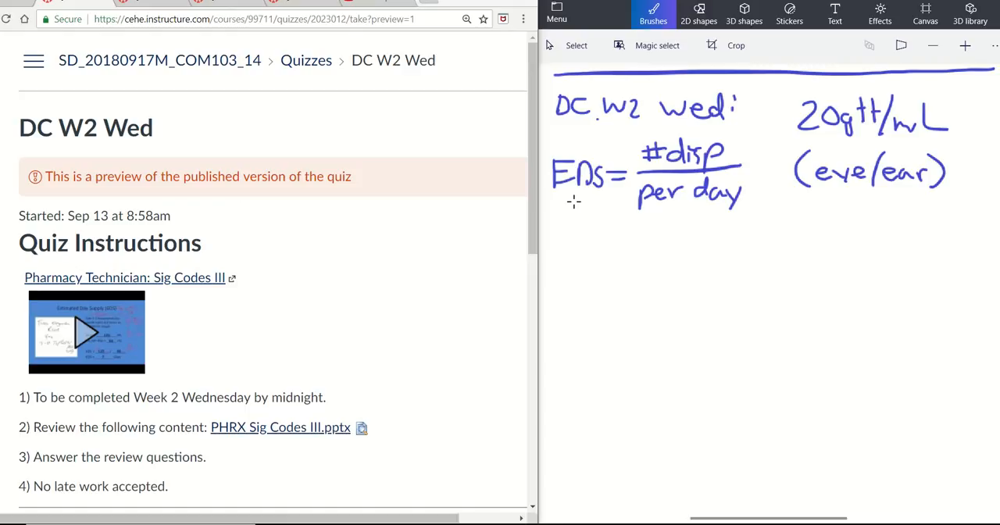
mouse_move(794, 219)
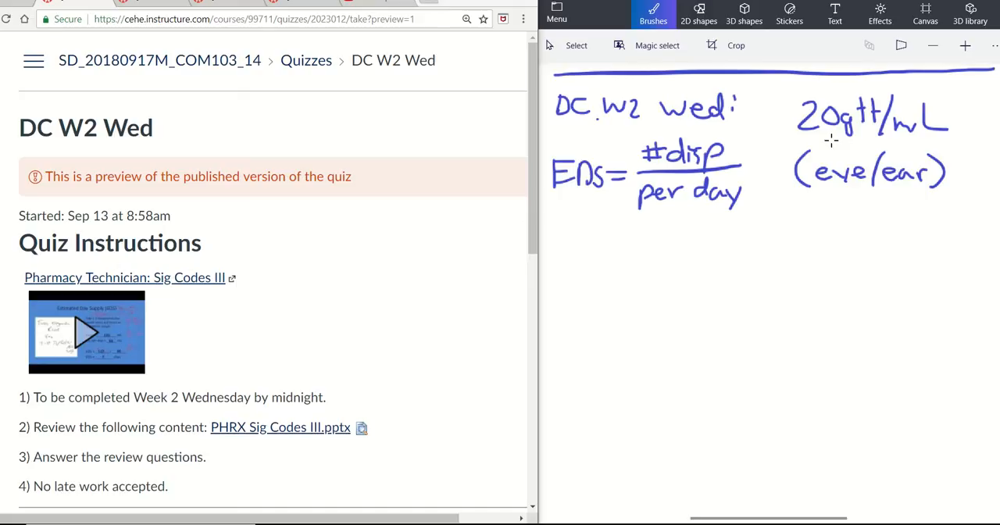
mouse_move(790, 139)
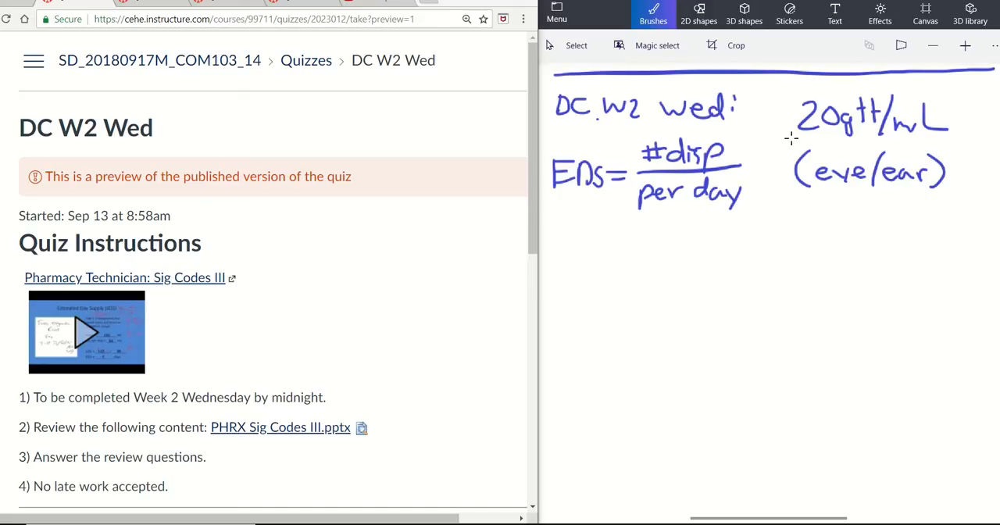
mouse_move(856, 146)
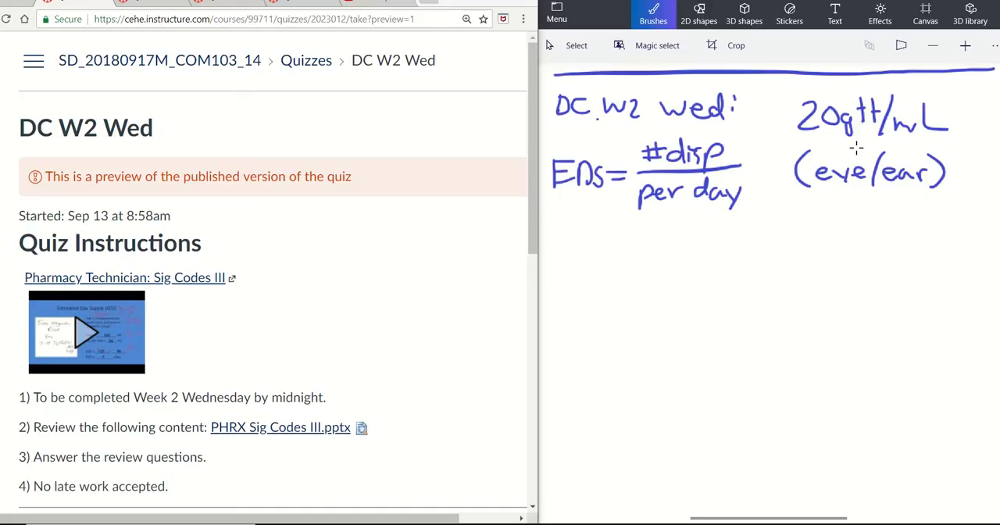
mouse_move(696, 155)
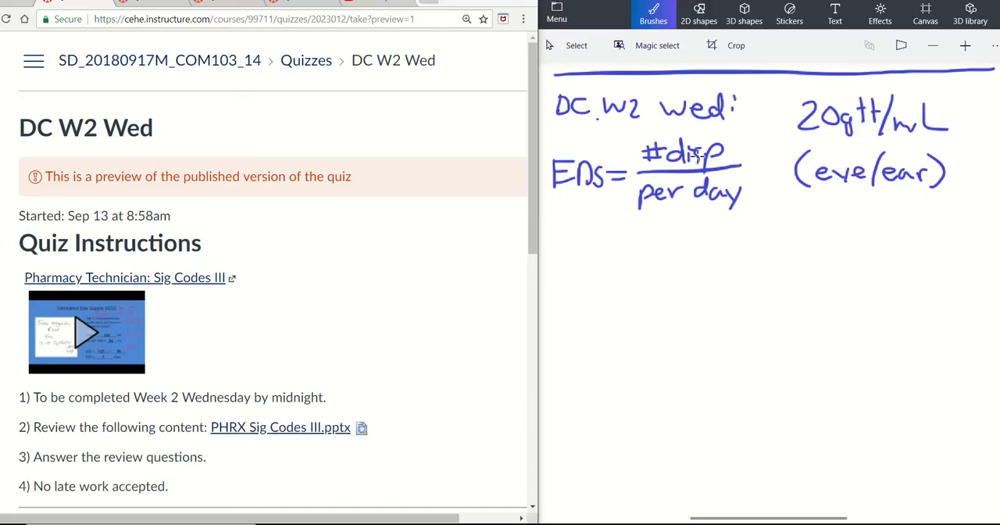
mouse_move(666, 228)
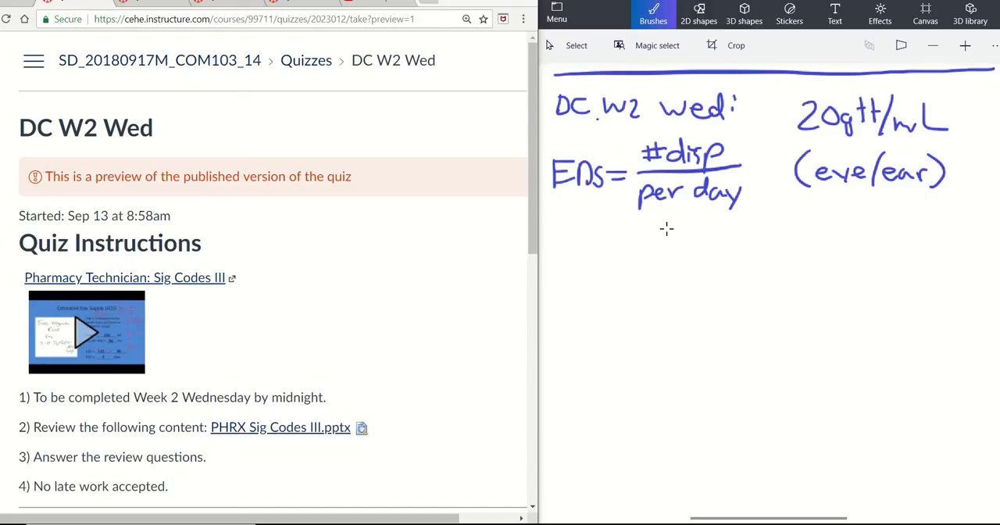
mouse_move(632, 258)
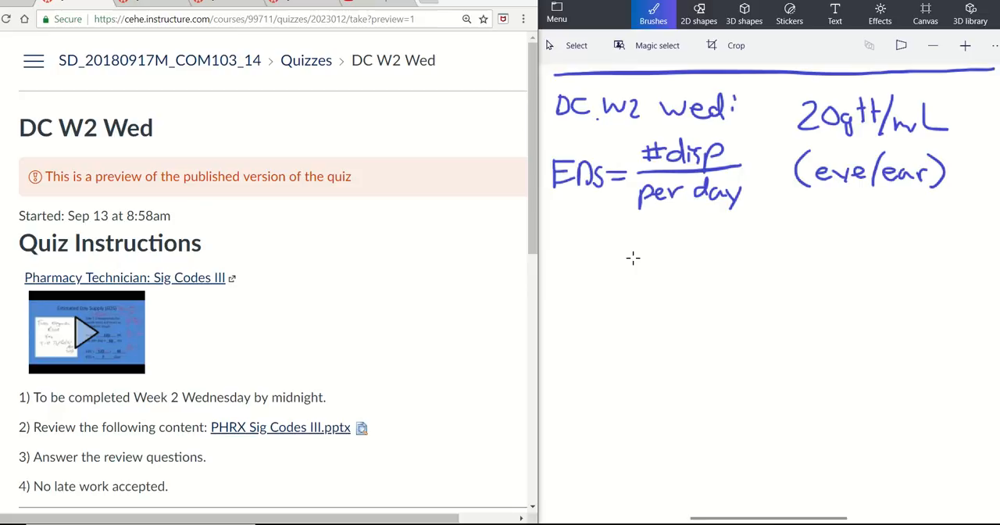
mouse_move(761, 198)
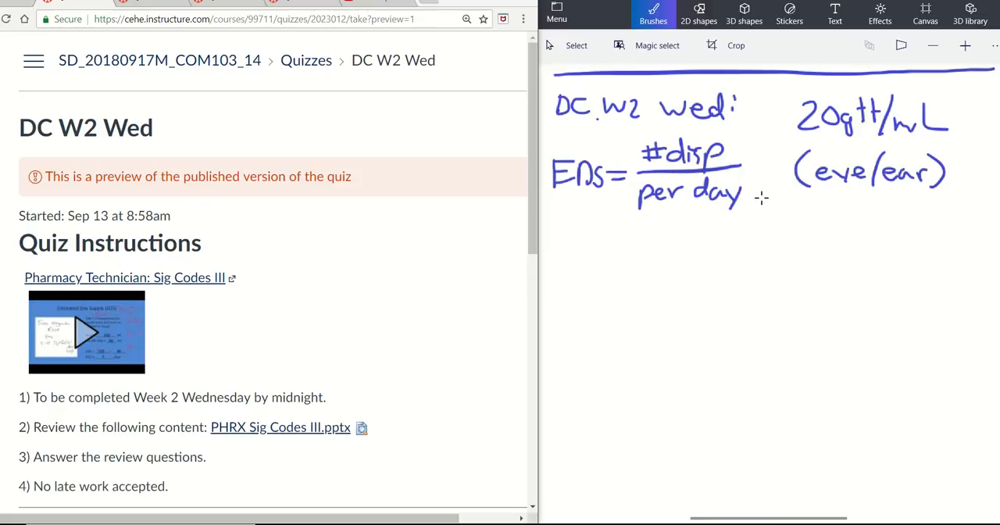
mouse_move(810, 229)
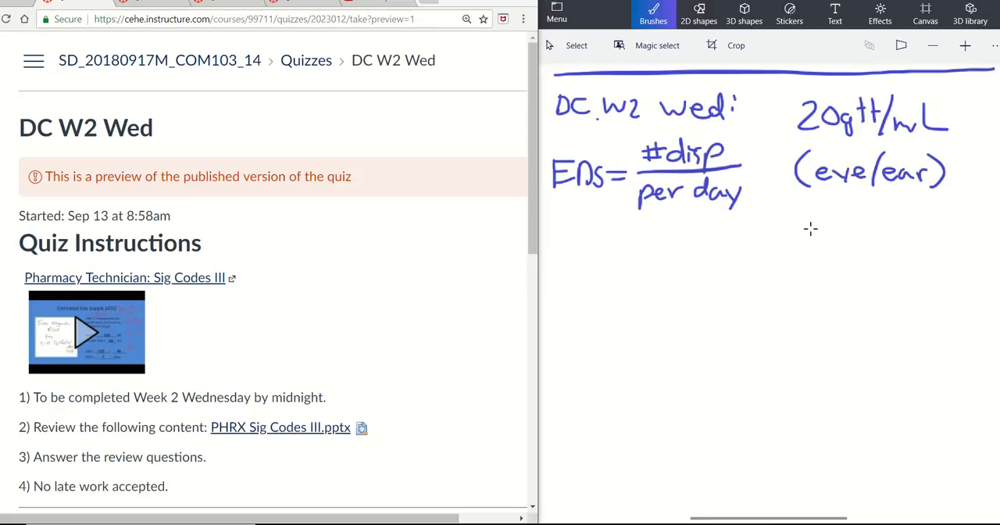
- Handwrite '#5mL x 20gtt ⇒' under the EDS formula, with '#100gtt' below it
scroll("down", 3)
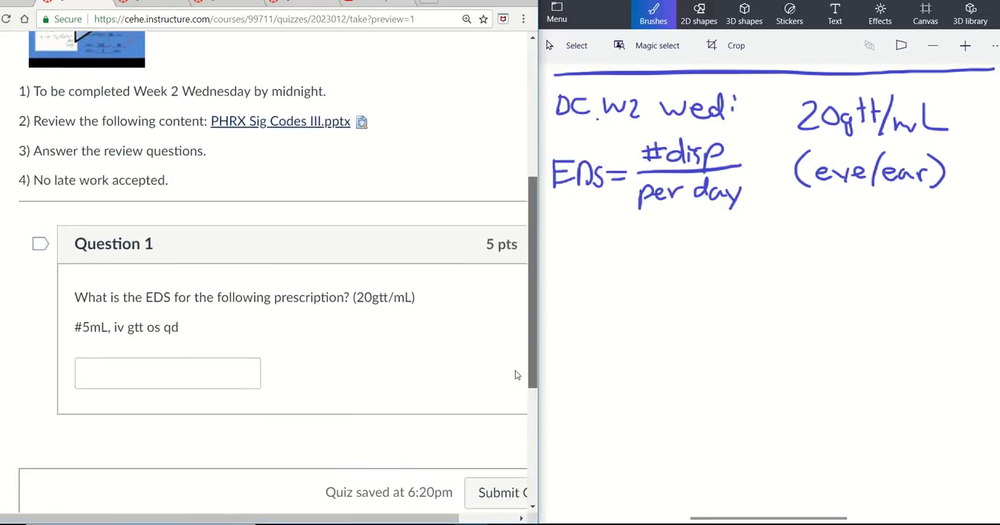
scroll("down", 3)
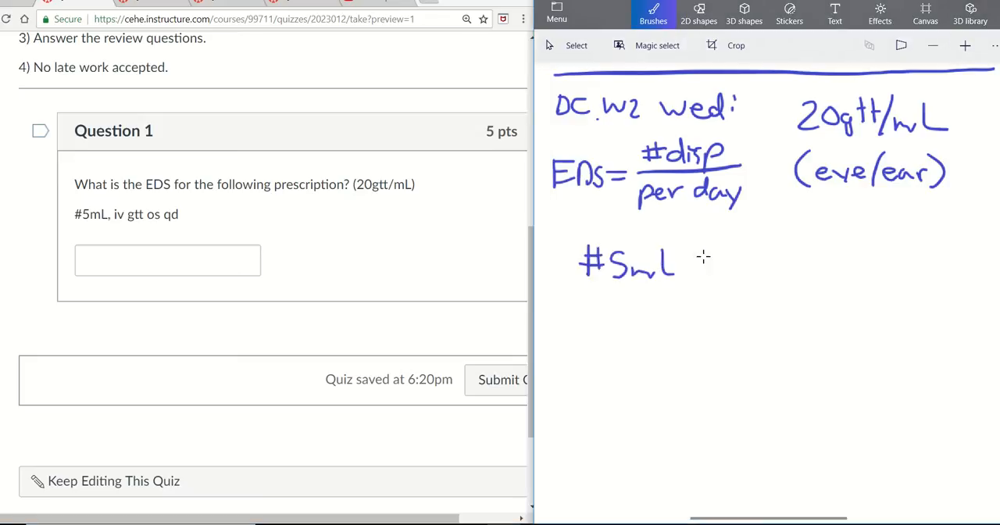
left_click_drag(695, 266, 766, 269)
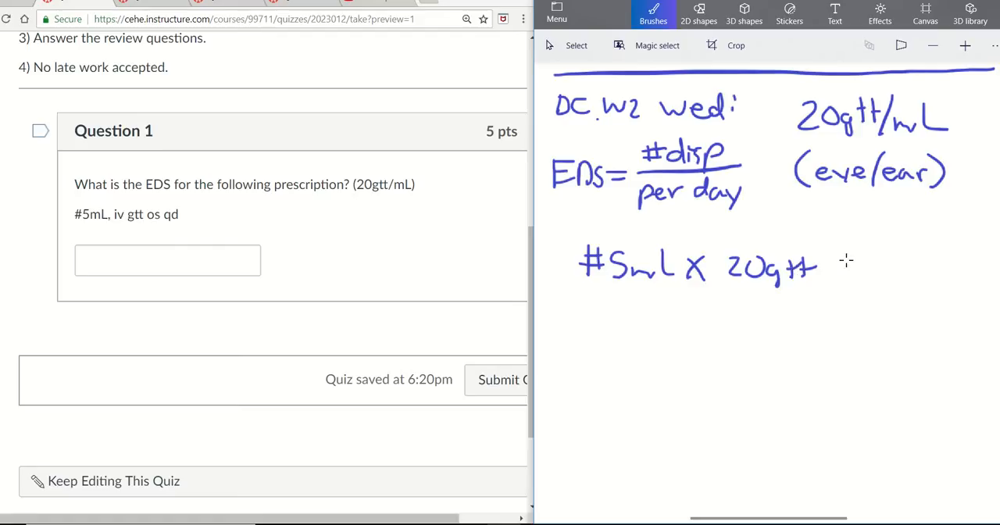
left_click_drag(841, 265, 875, 266)
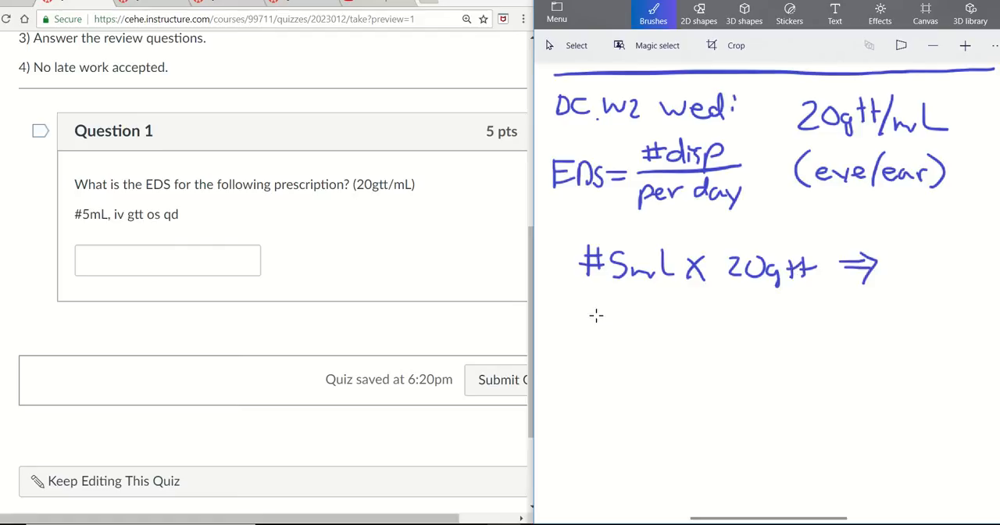
left_click_drag(590, 316, 671, 332)
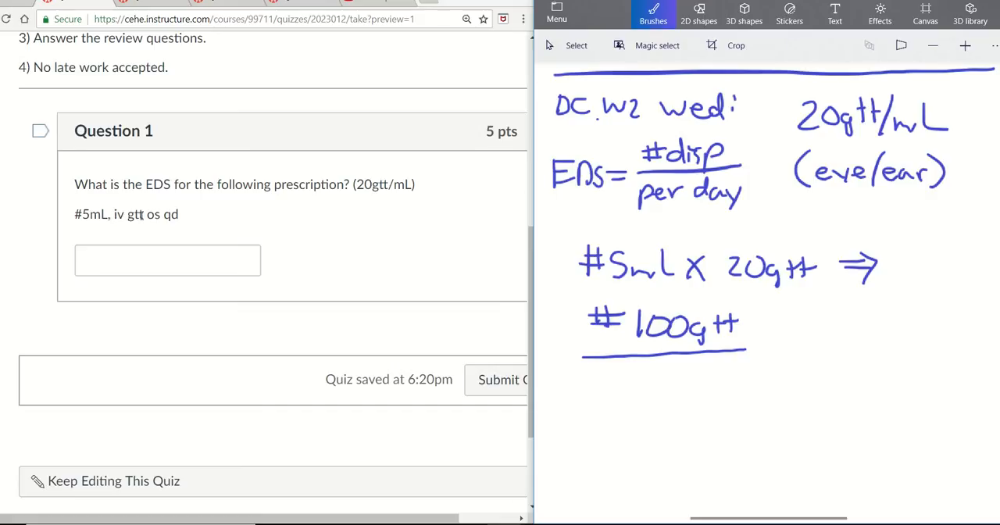
- Highlight 'gtt' and 'os', draw a long separator line, and answer Question 1 with 25
double_click(153, 214)
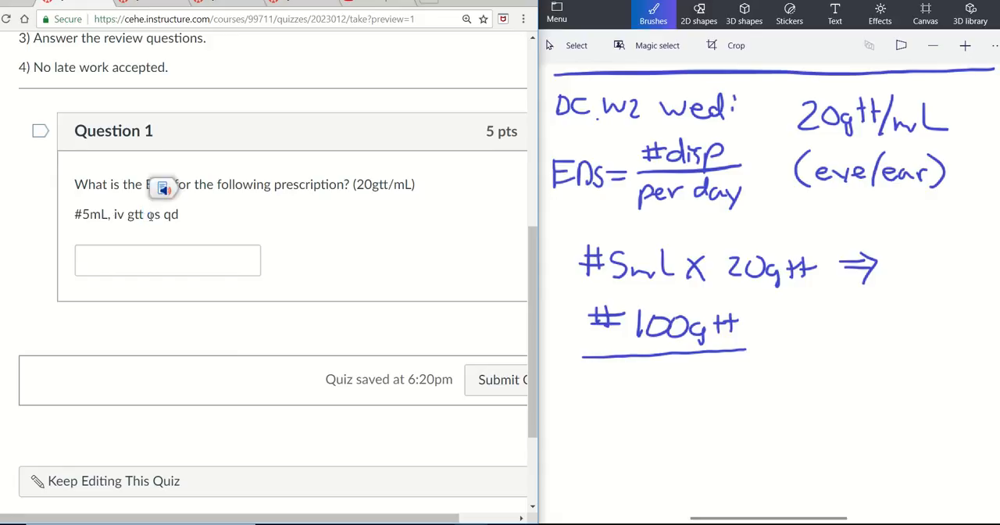
double_click(153, 214)
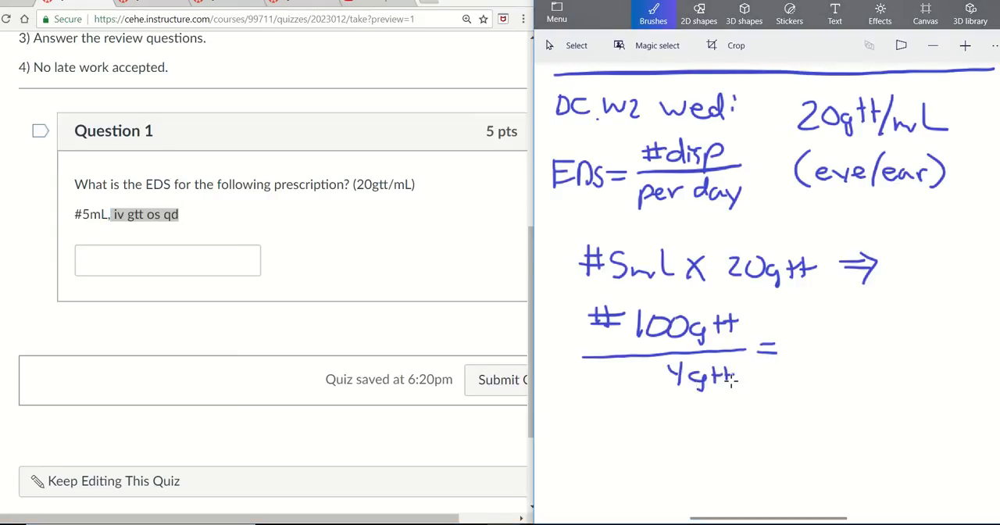
left_click_drag(554, 420, 976, 415)
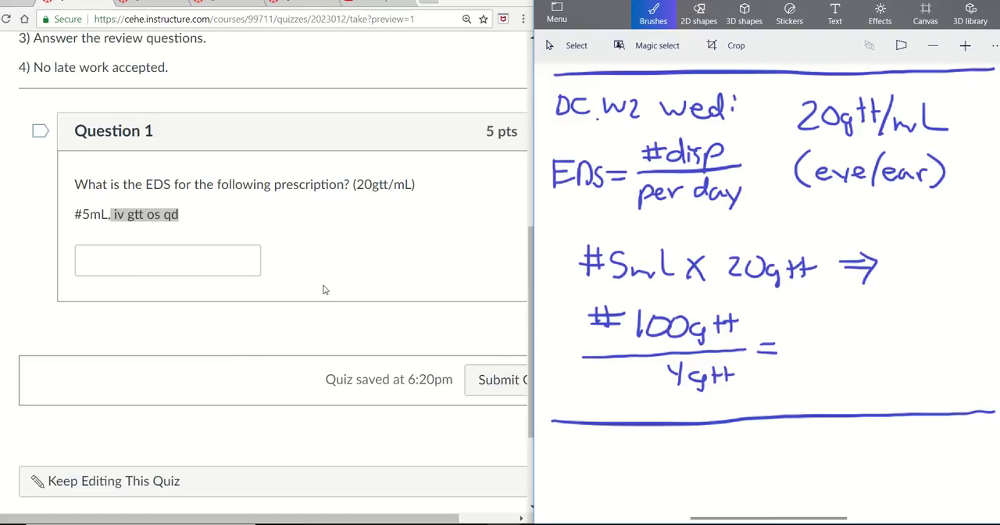
left_click(167, 259)
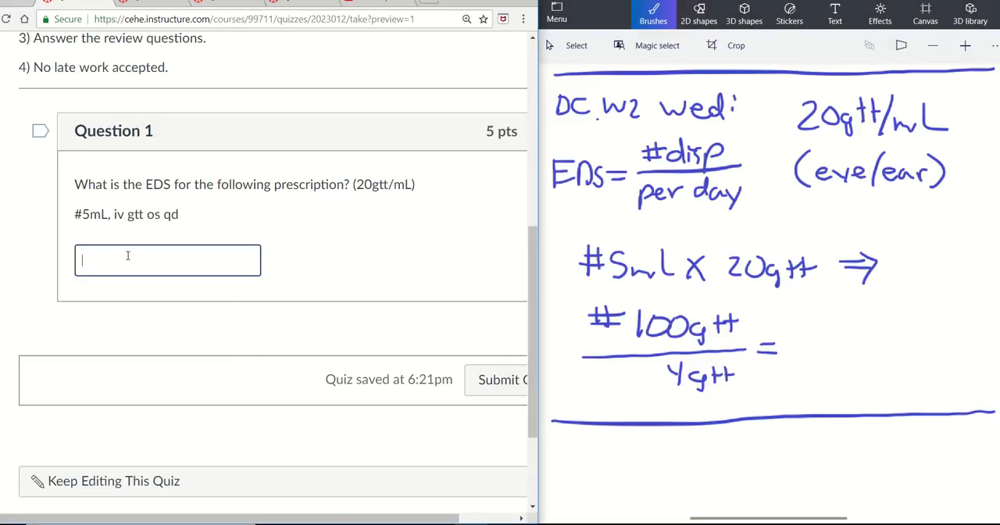
type("25")
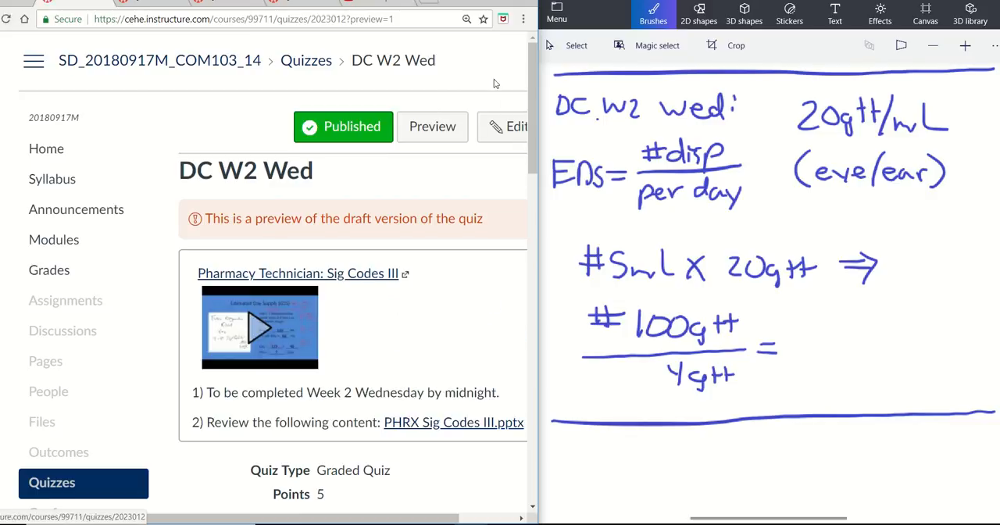
- Start a new quiz preview and scroll to Question 1 about 7 mL ear drops
scroll("down", 3)
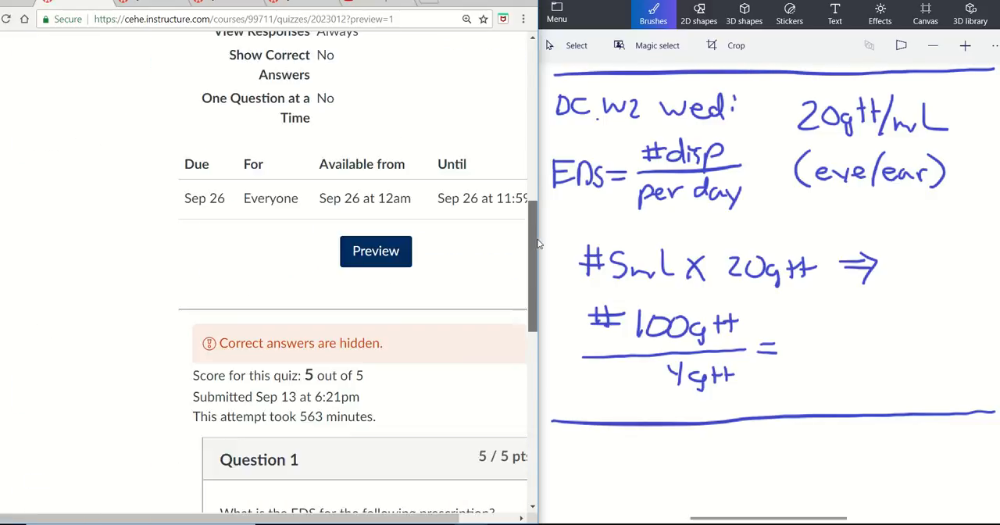
scroll("down", 3)
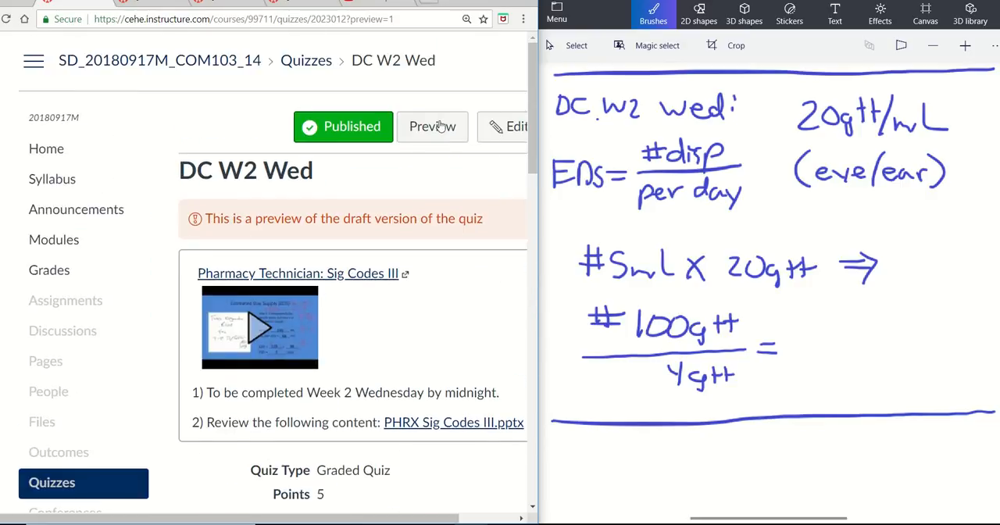
left_click(432, 126)
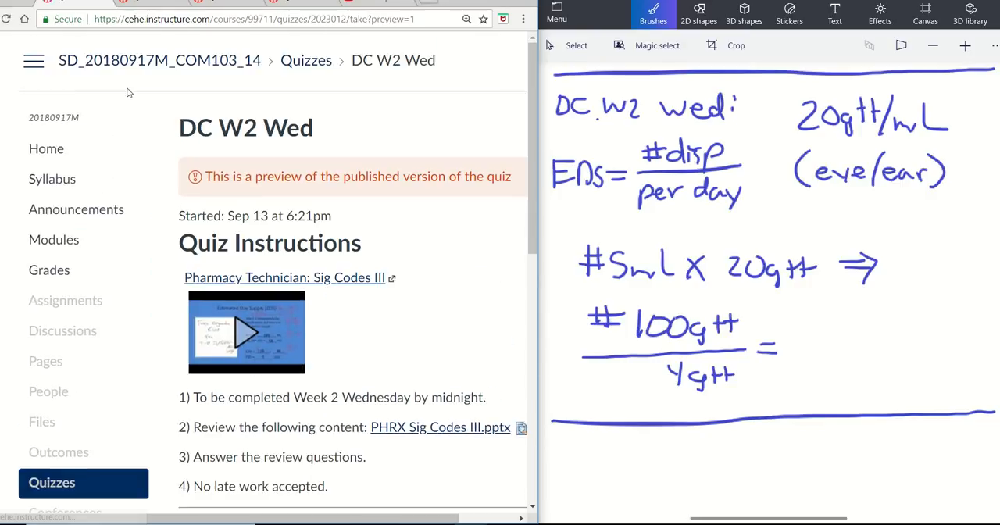
scroll("down", 3)
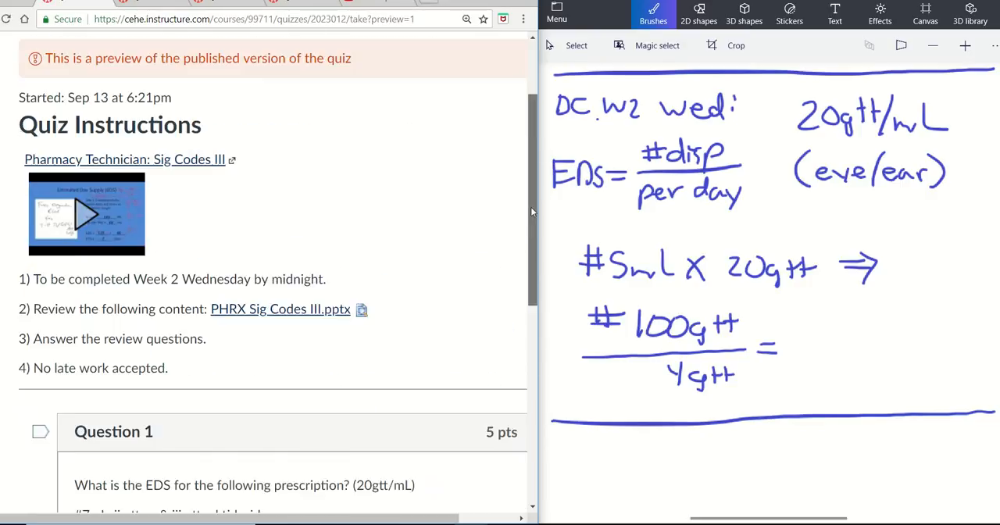
scroll("down", 3)
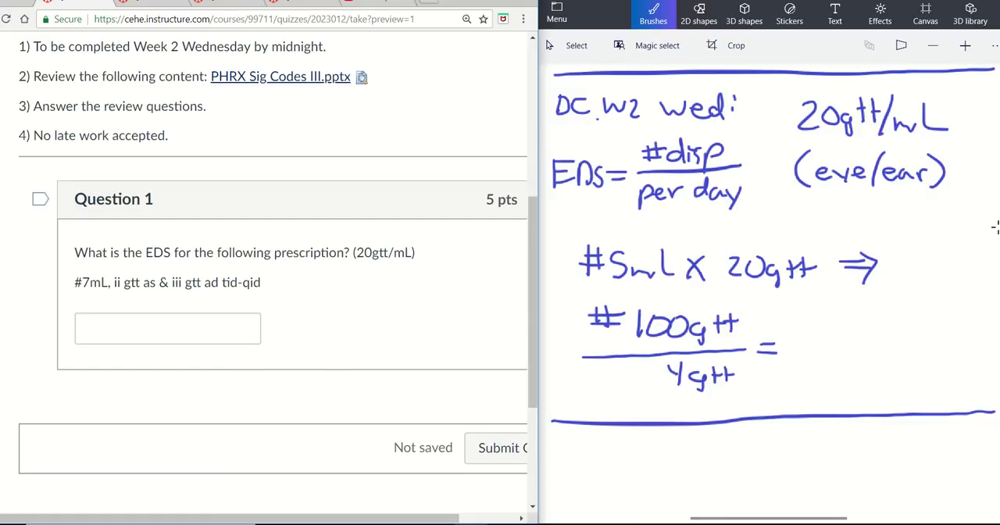
- Circle '20gtt/mL', highlight 'ii', and write '5gtt x 4 = 20gtt' below the line
left_click_drag(808, 92, 929, 86)
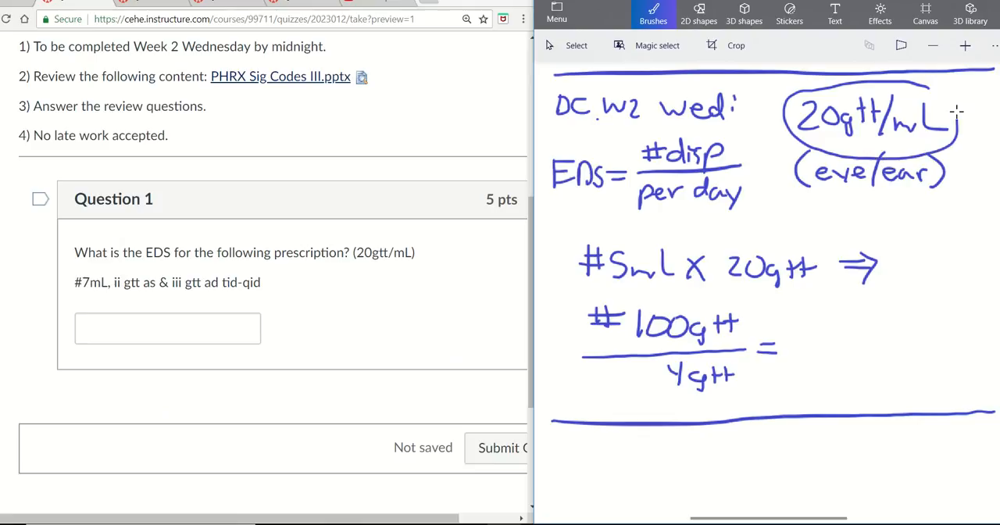
mouse_move(918, 85)
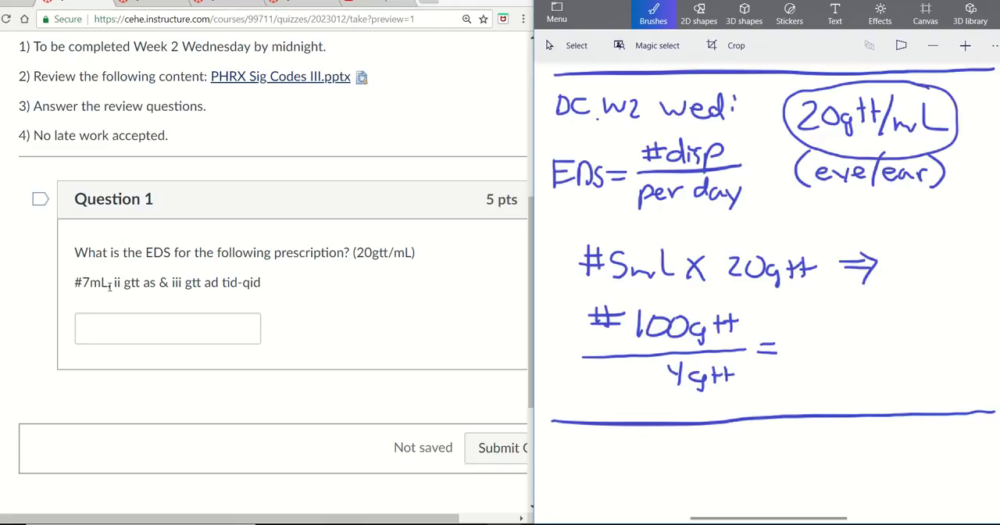
left_click_drag(112, 282, 168, 282)
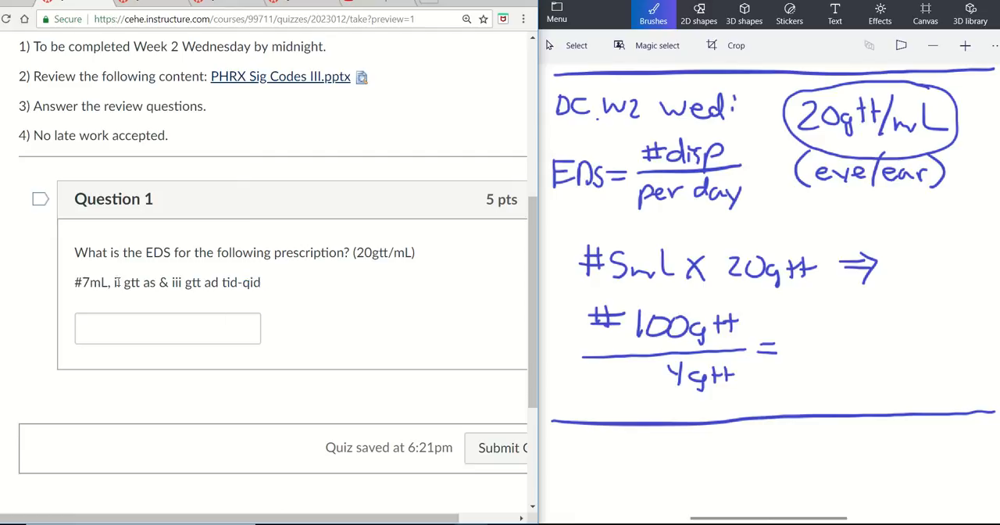
left_click_drag(112, 282, 155, 282)
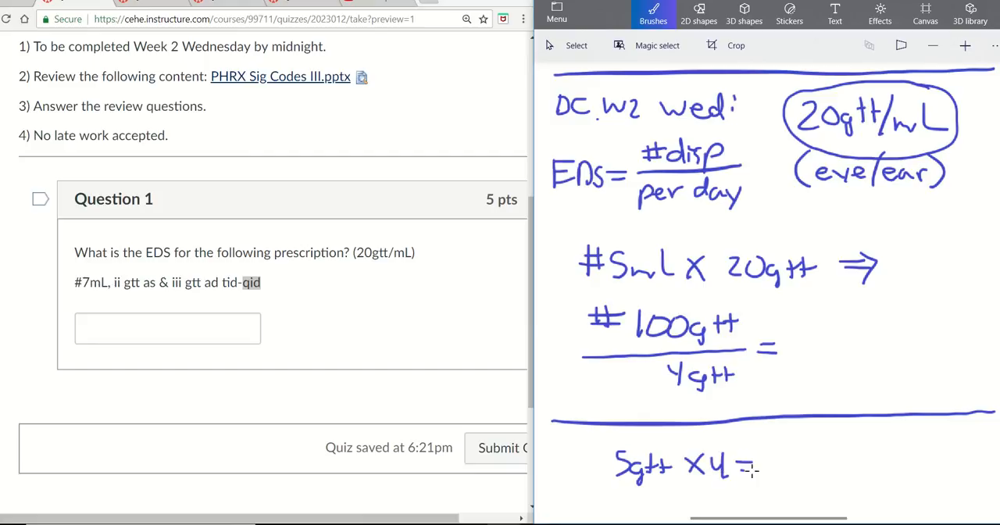
left_click_drag(769, 464, 844, 476)
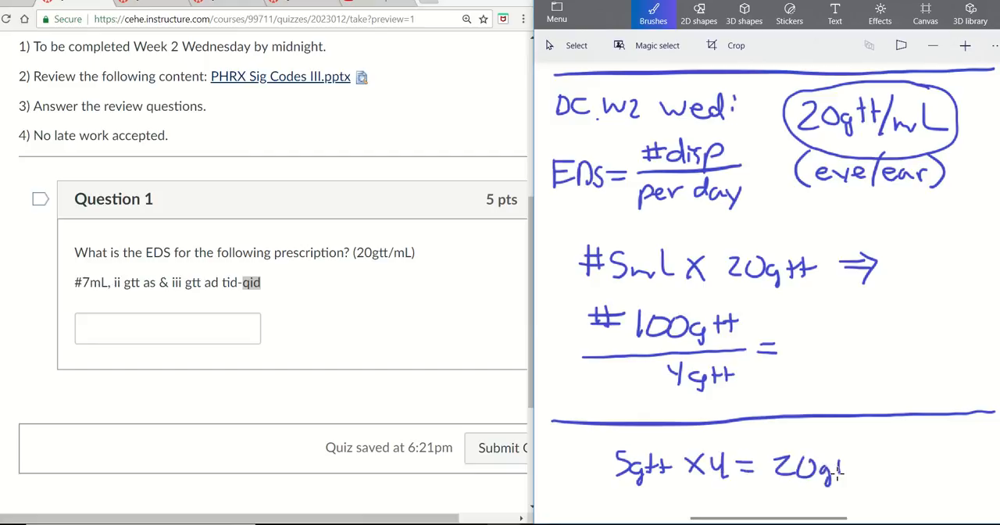